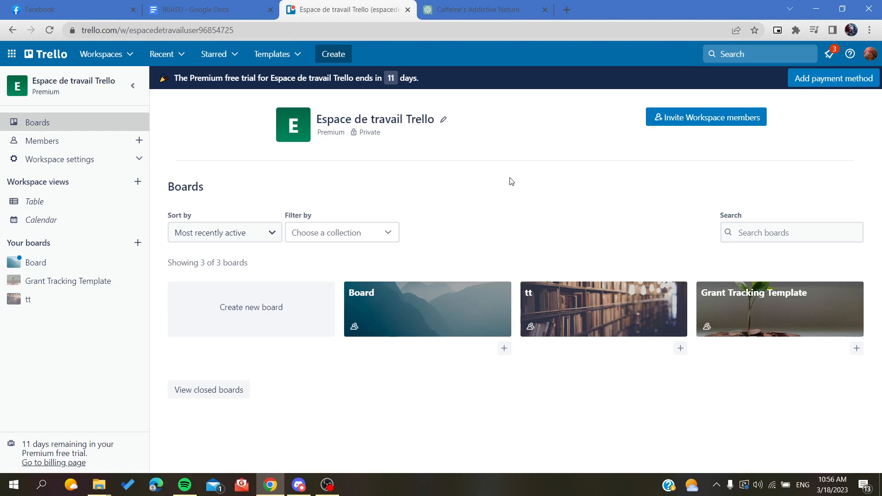
mouse_move(371, 133)
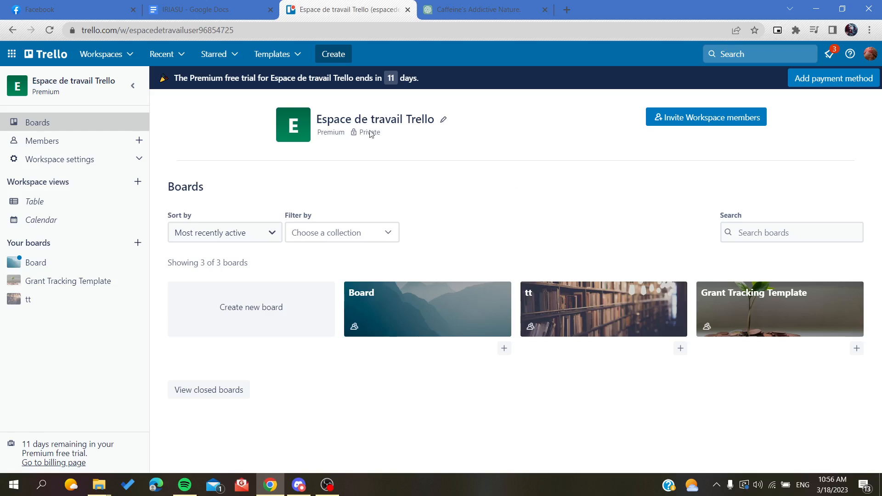
mouse_move(198, 122)
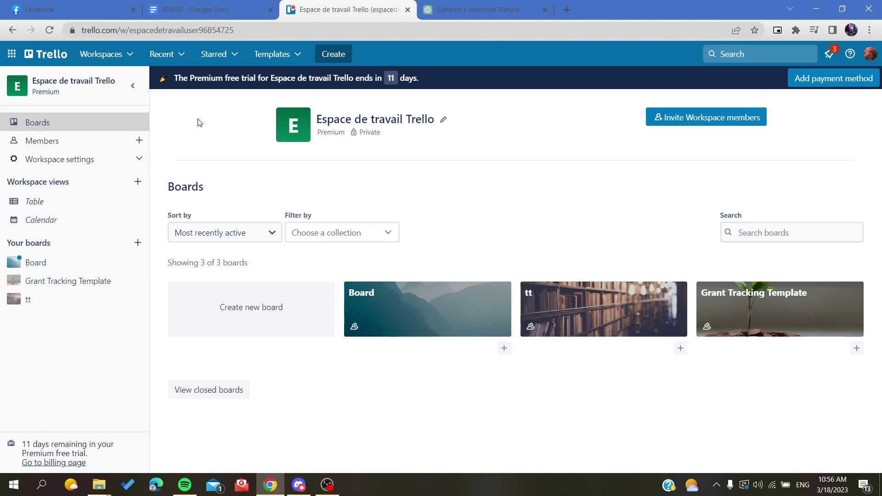
mouse_move(19, 108)
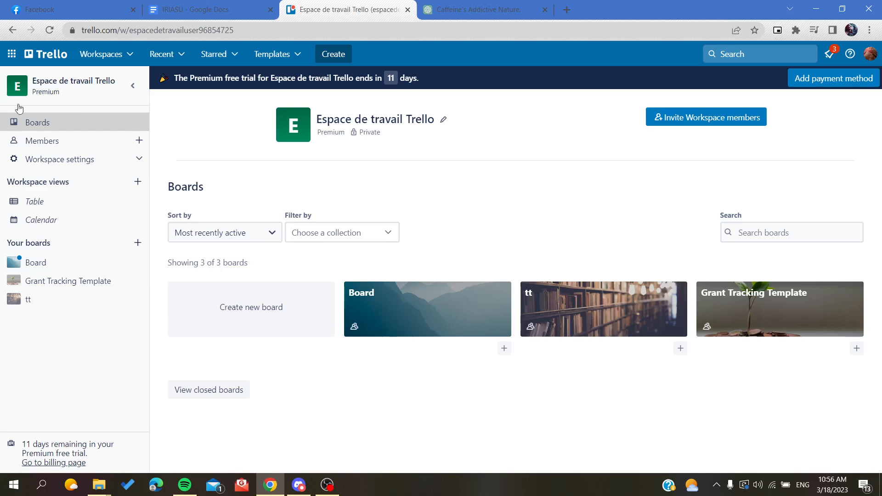
mouse_move(48, 127)
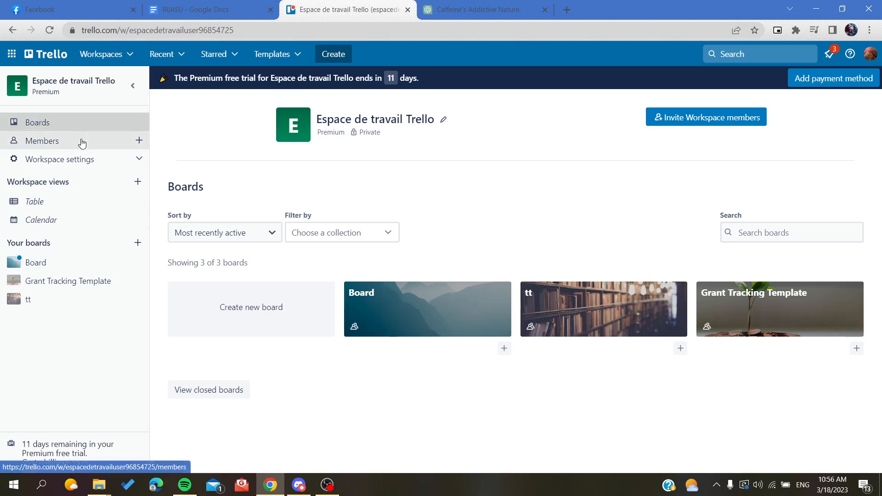
mouse_move(66, 117)
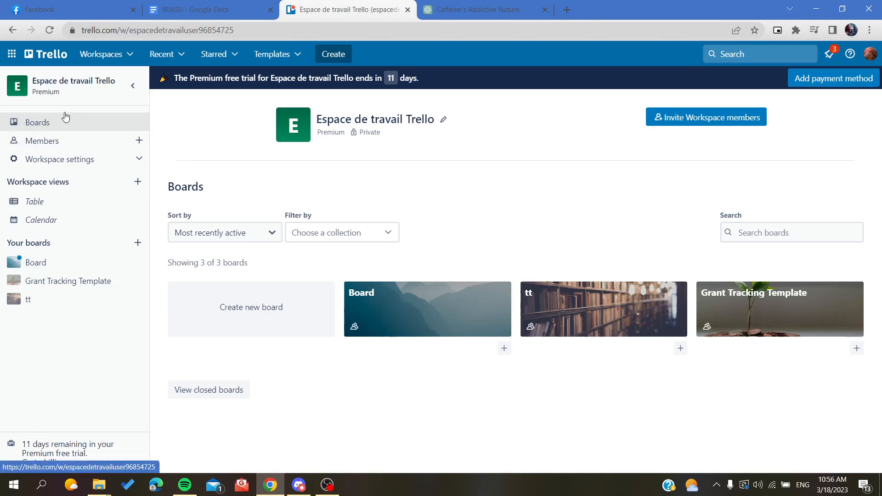
mouse_move(569, 332)
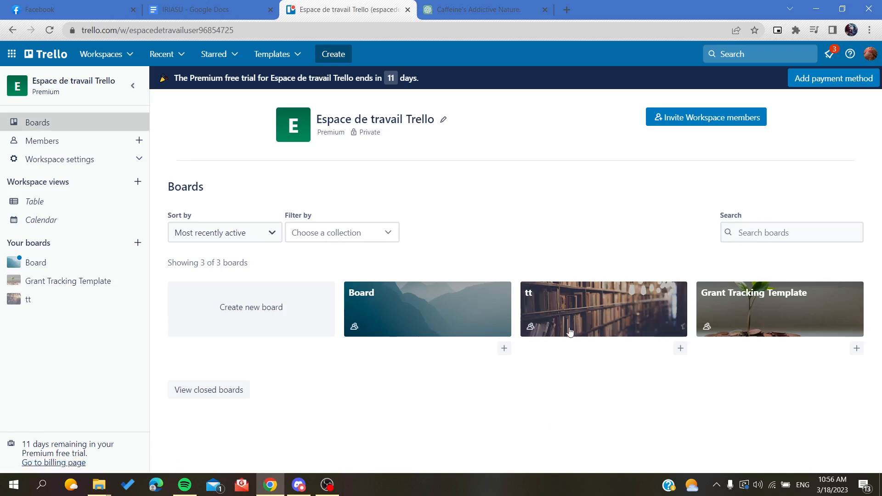
mouse_move(310, 335)
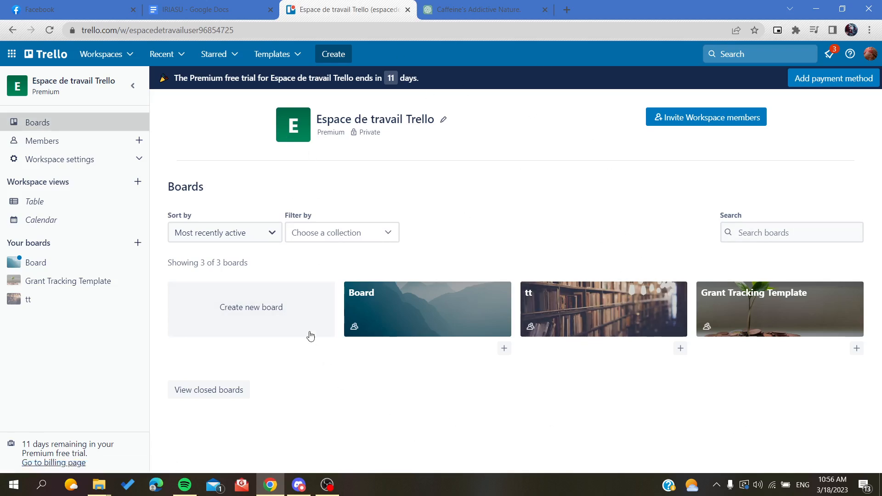
mouse_move(385, 229)
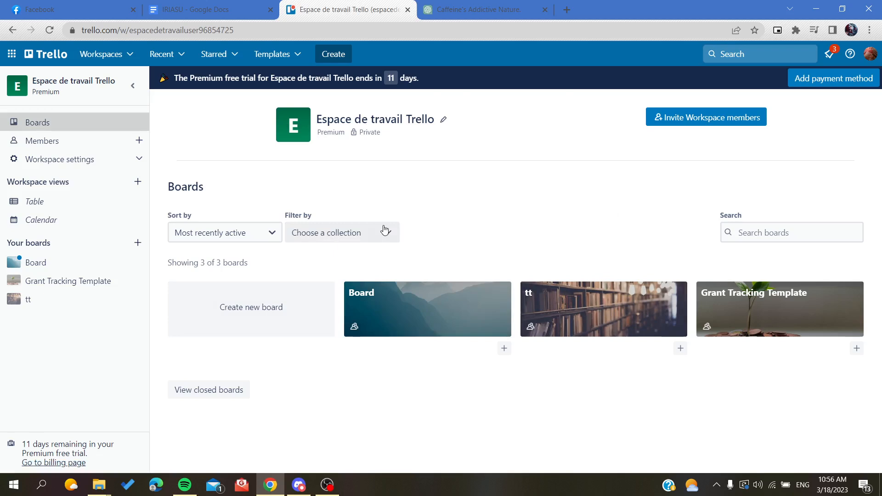
mouse_move(48, 341)
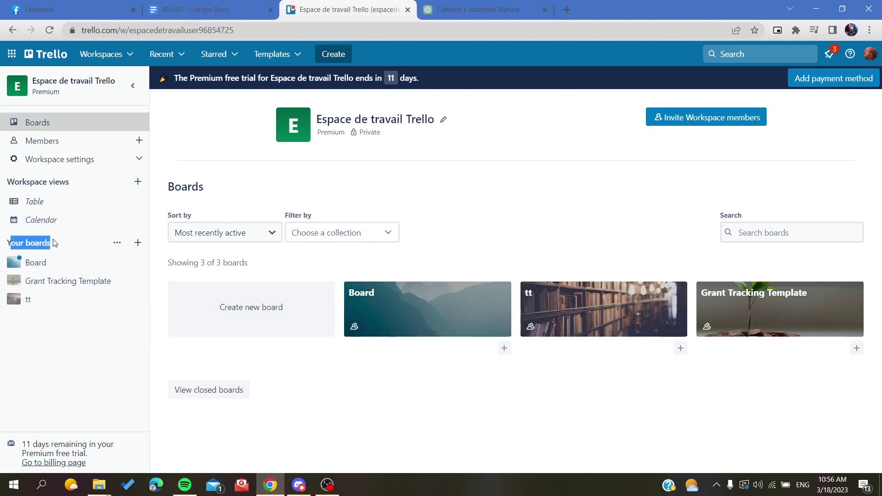
mouse_move(439, 281)
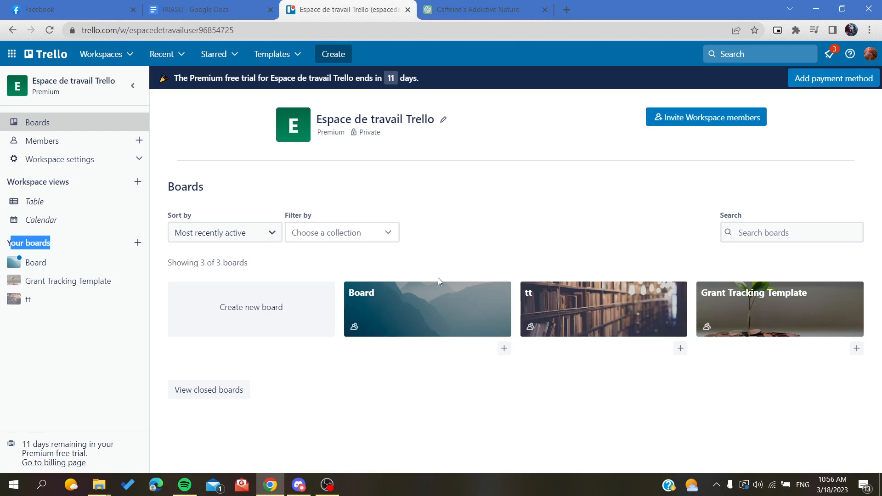
- Open the 'Board' board from the workspace Boards page
left_click(426, 309)
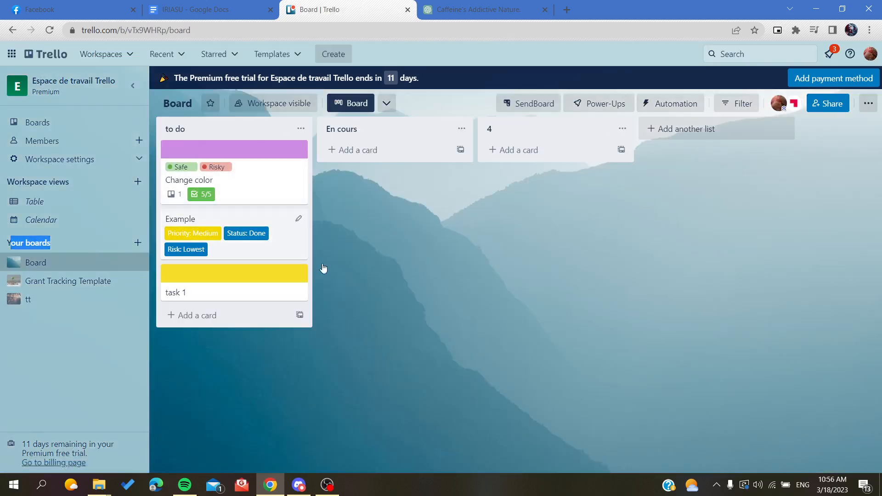
mouse_move(504, 281)
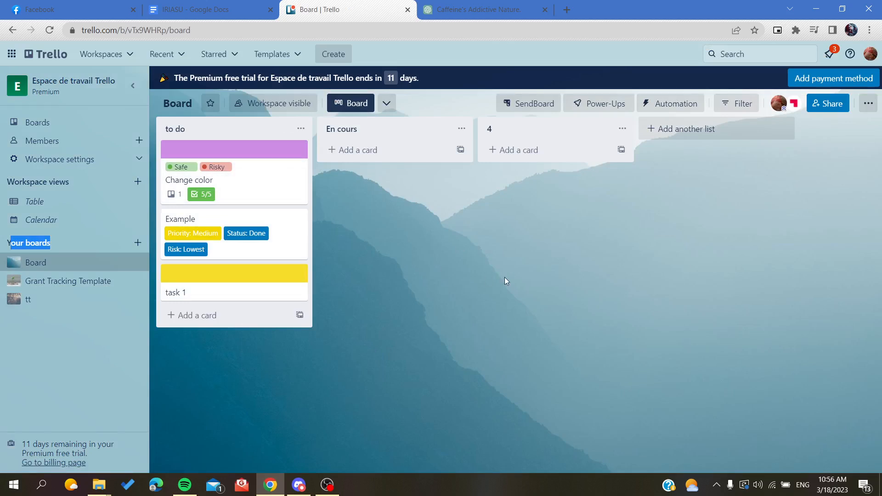
mouse_move(472, 294)
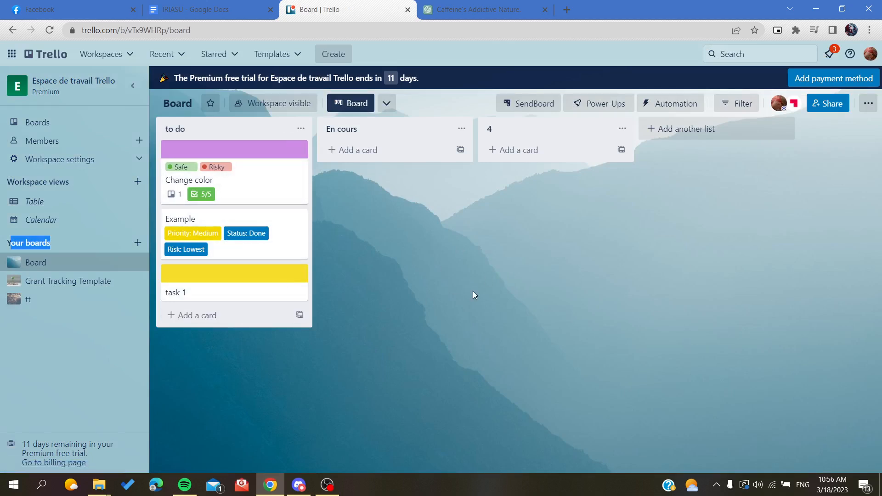
mouse_move(516, 265)
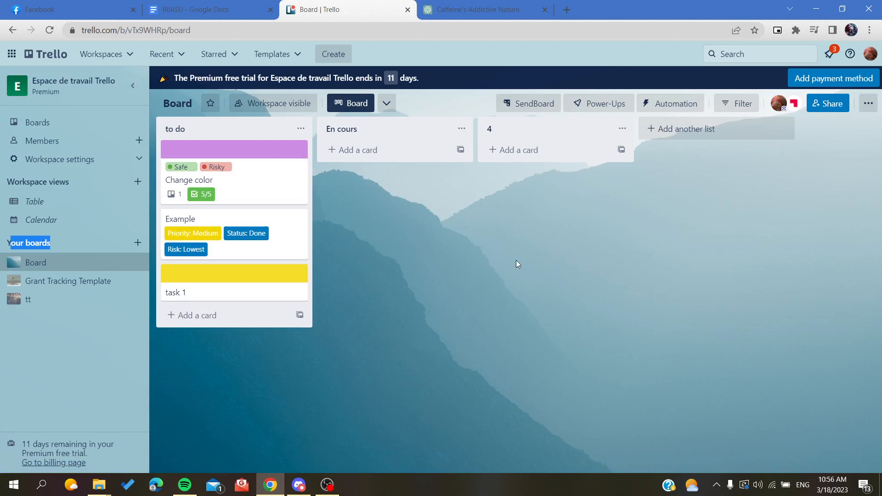
mouse_move(291, 207)
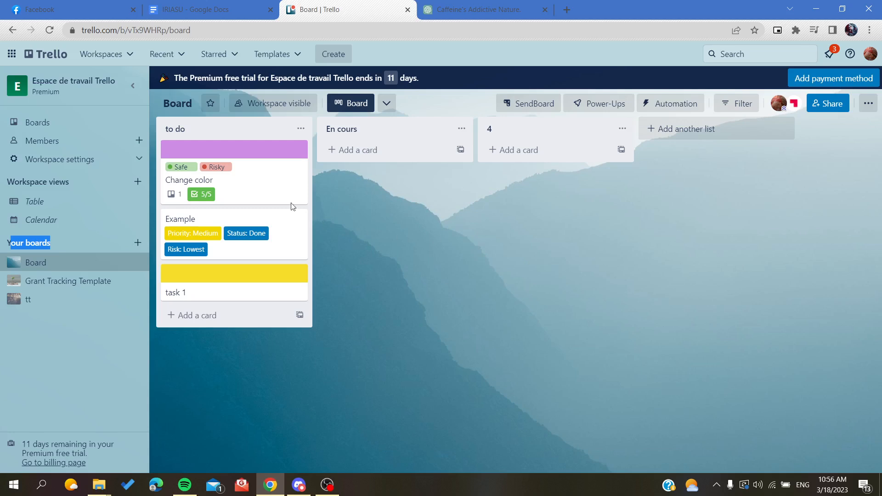
mouse_move(295, 154)
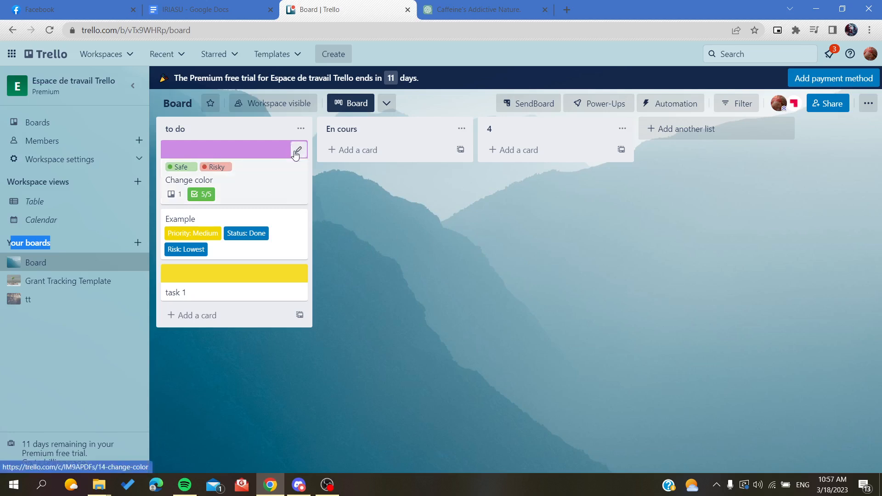
mouse_move(254, 188)
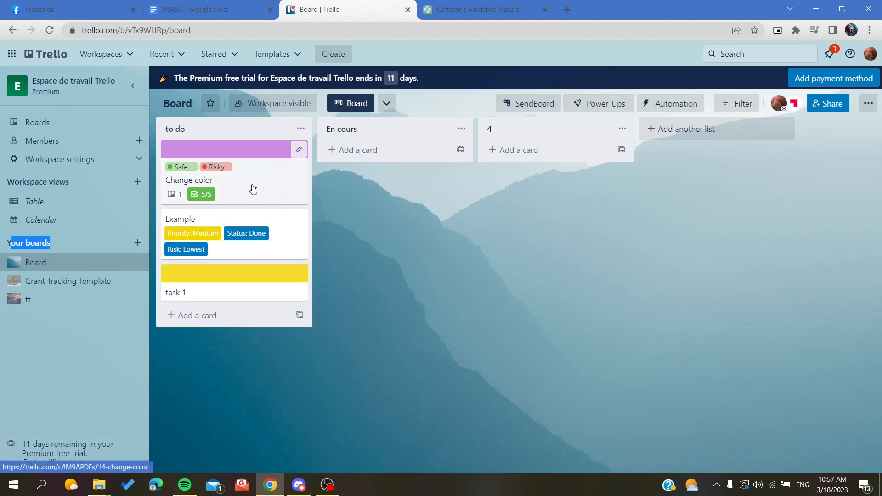
left_click(189, 179)
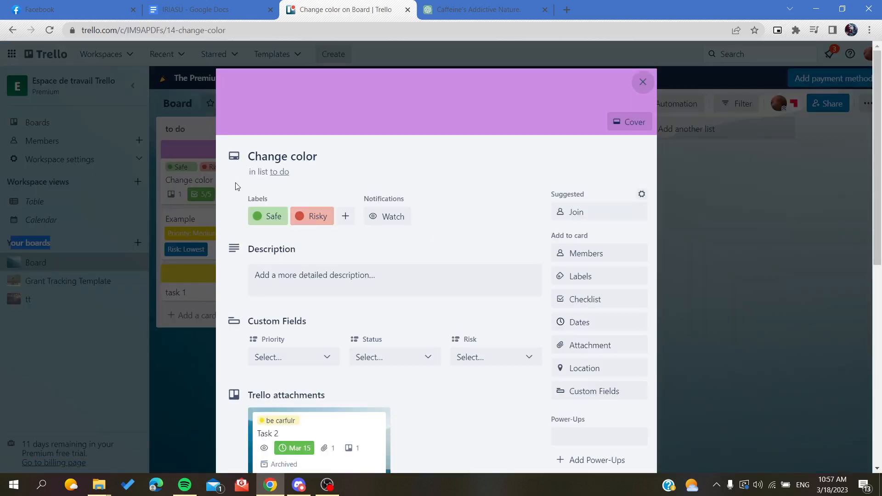
scroll("down", 3)
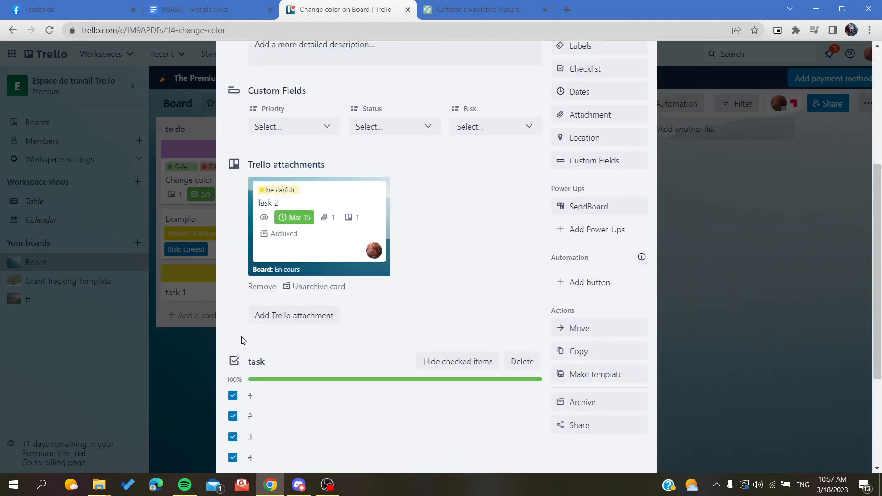
scroll("up", 3)
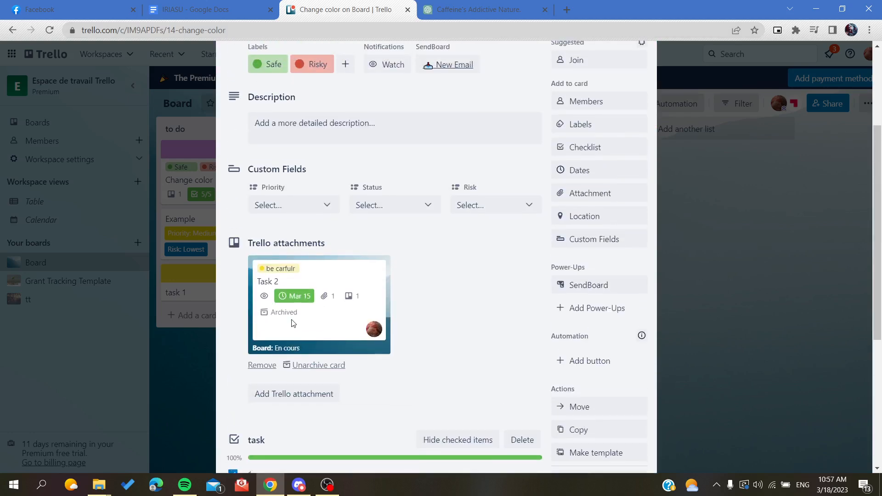
scroll("up", 3)
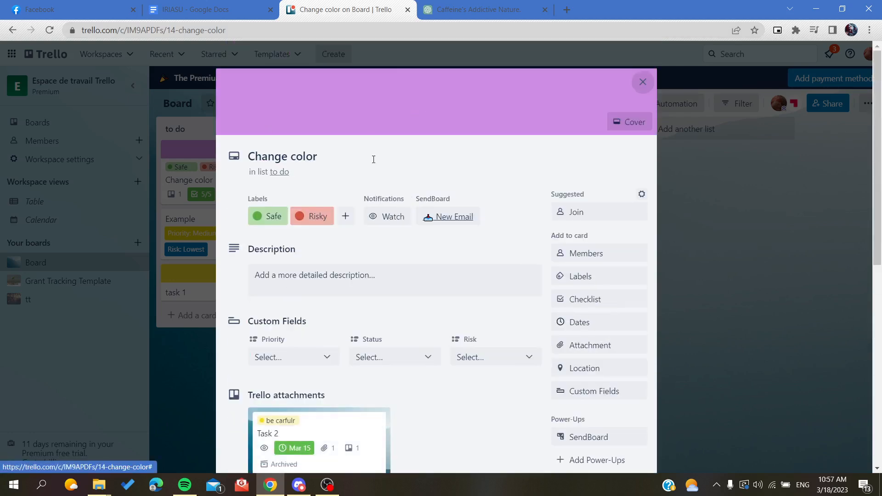
mouse_move(453, 216)
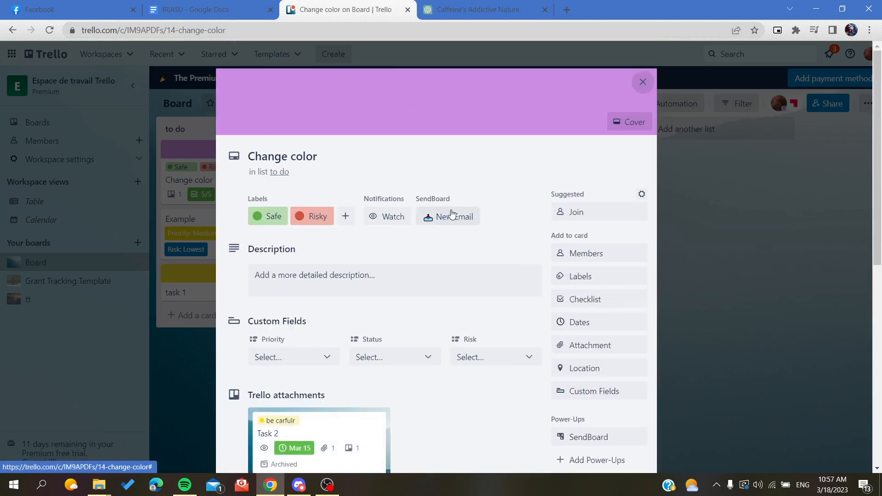
scroll("down", 3)
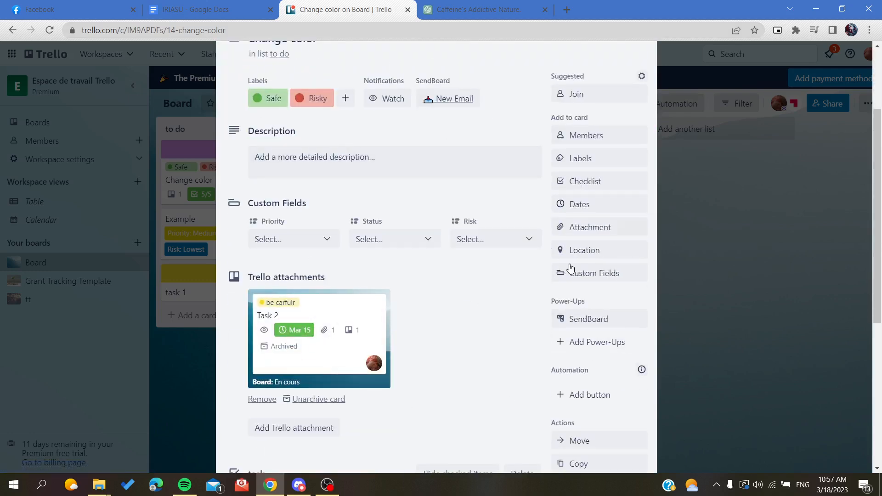
scroll("down", 3)
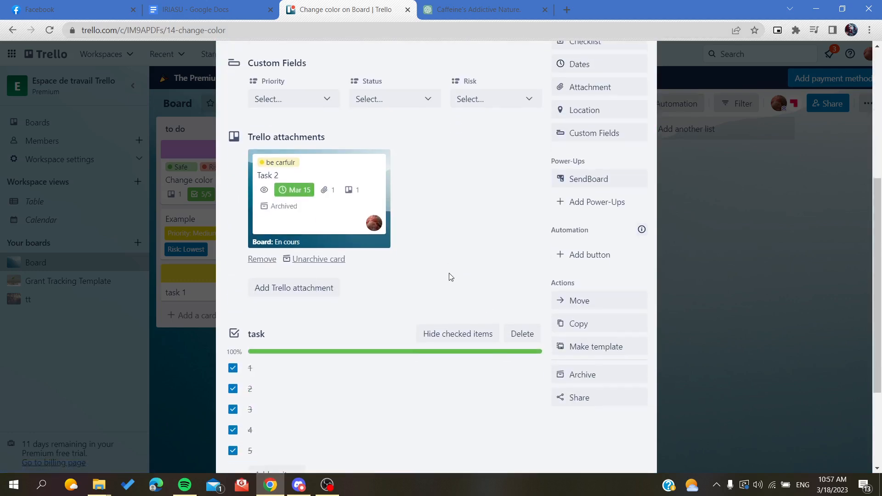
scroll("up", 3)
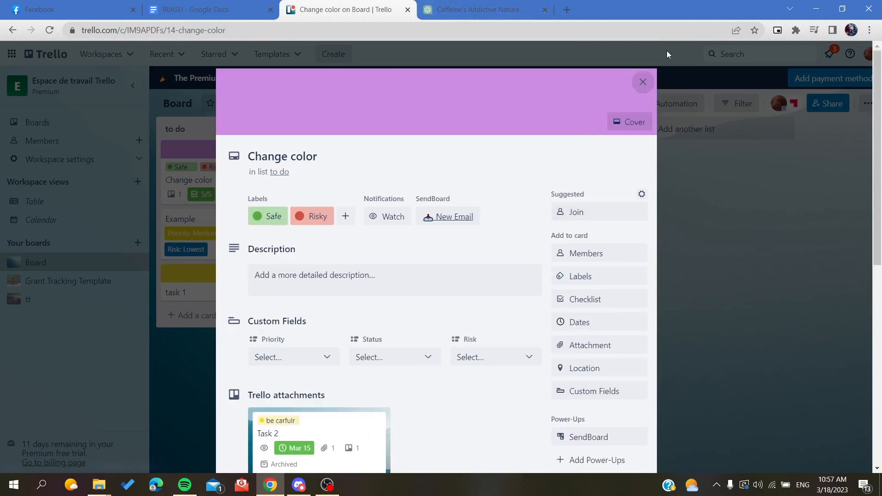
left_click(642, 82)
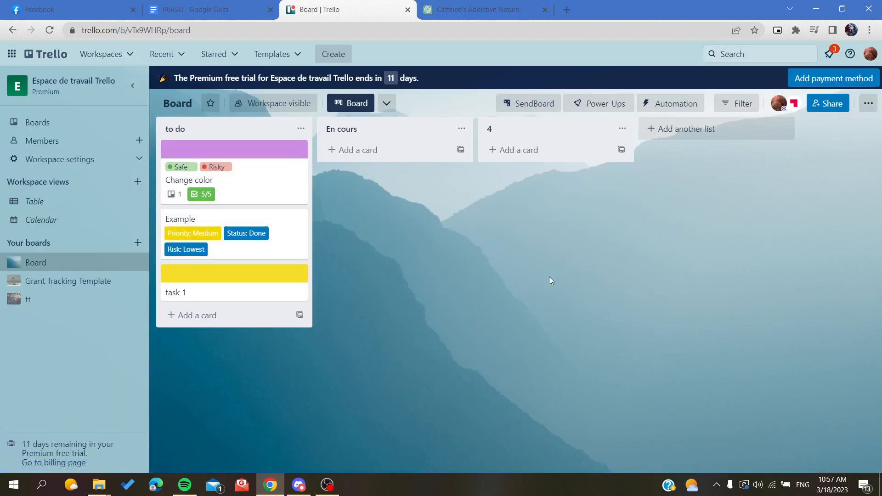